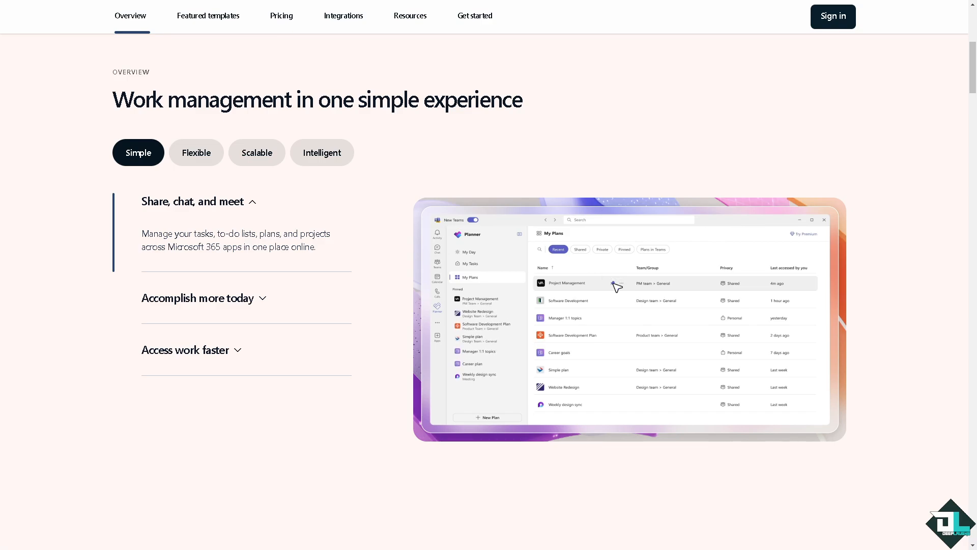
Step: Show the My Tasks preview filtered to private tasks, then to tasks assigned to me
click(468, 263)
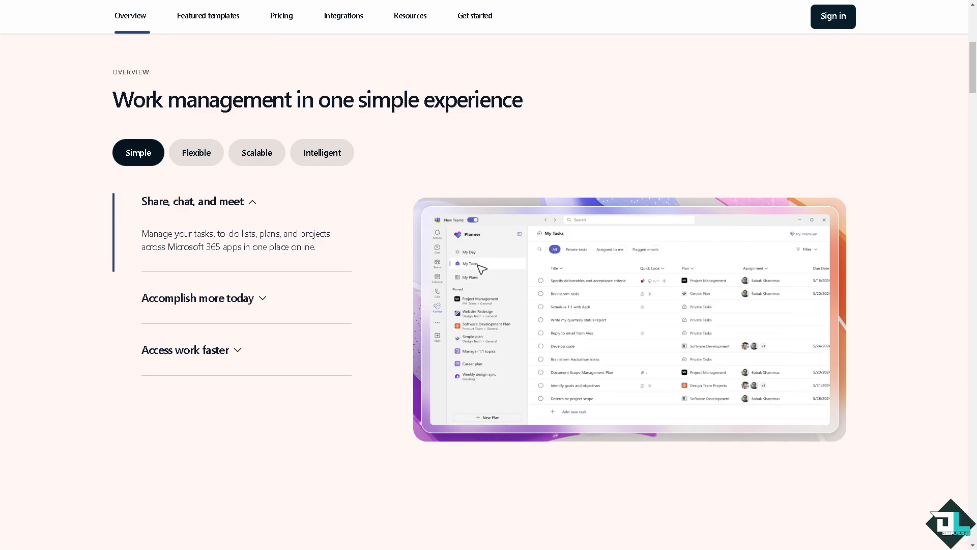
click(576, 250)
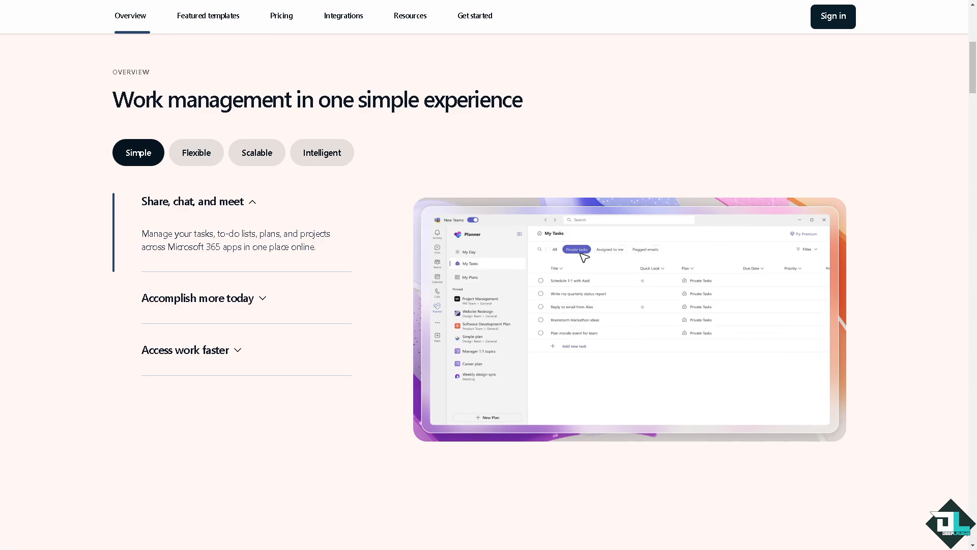
mouse_move(622, 256)
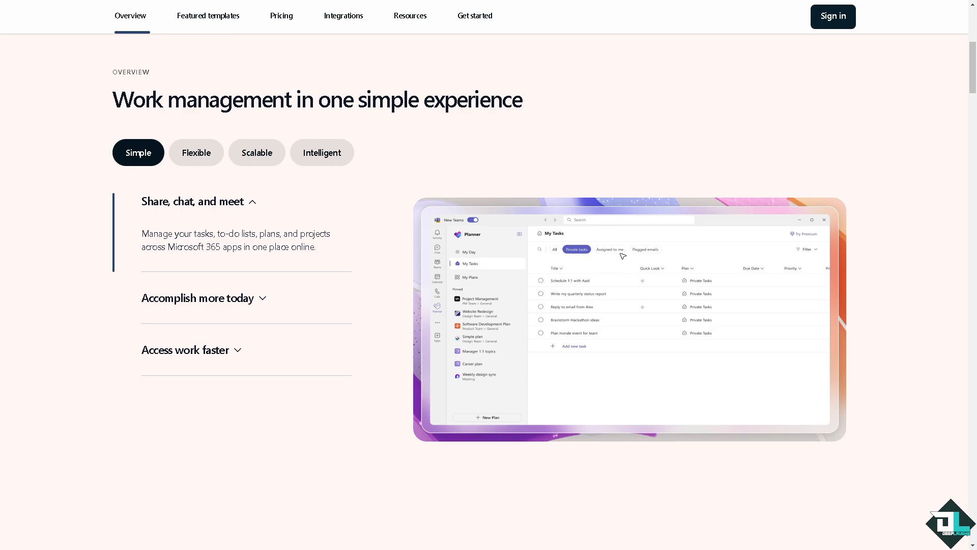
click(609, 249)
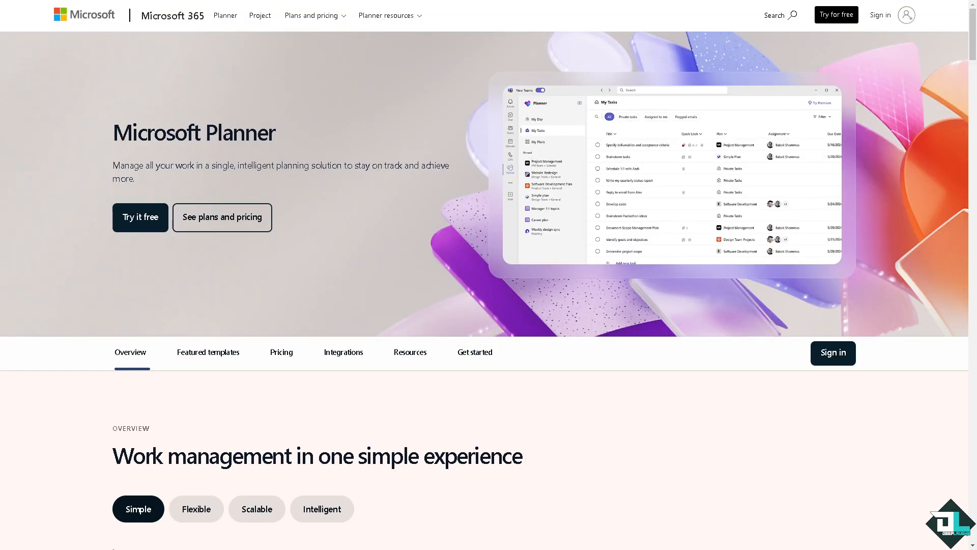
mouse_move(264, 256)
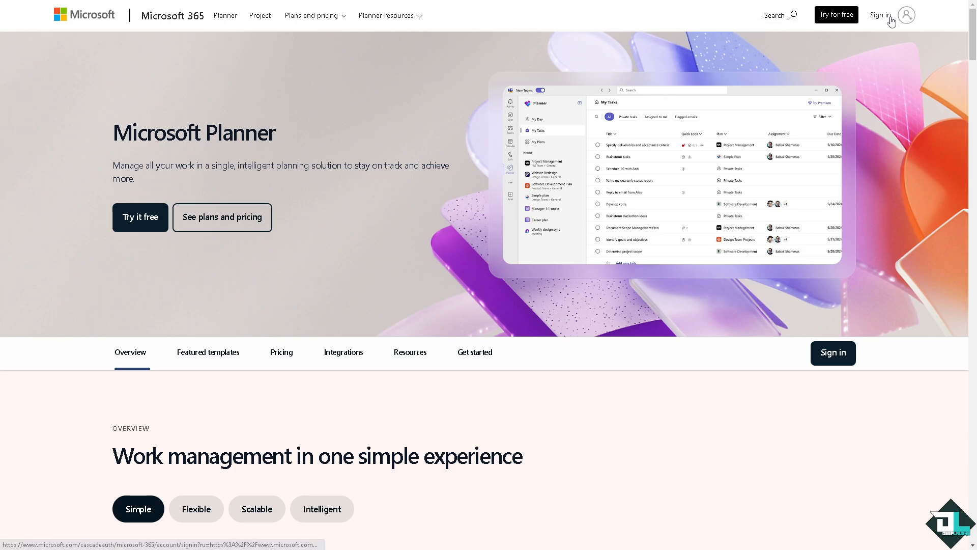
mouse_move(759, 78)
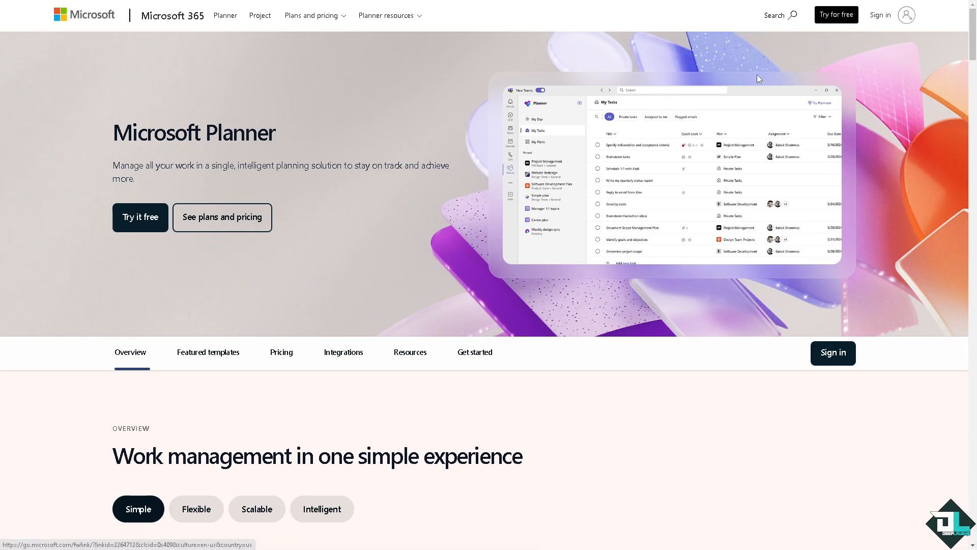
mouse_move(748, 94)
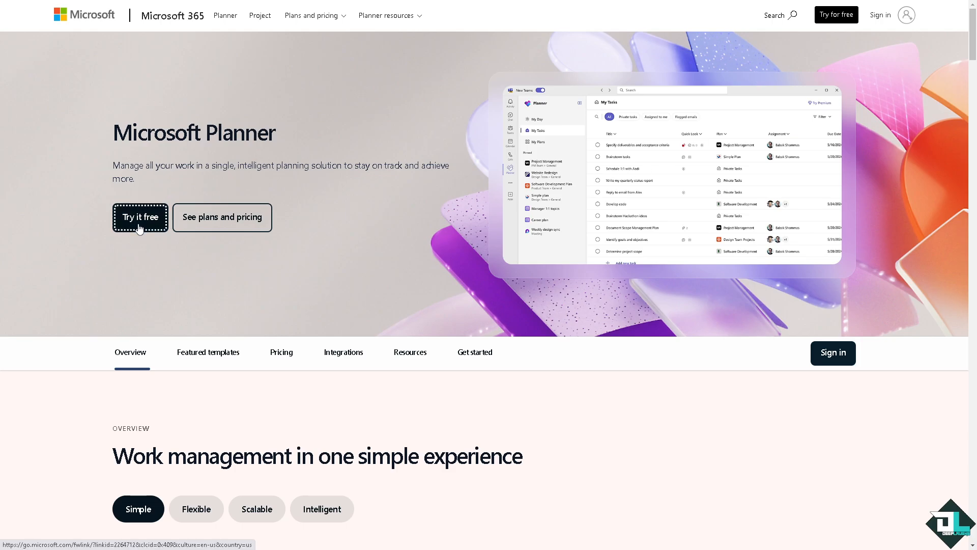
Step: Start the Planner free trial from the Try it free button
click(139, 217)
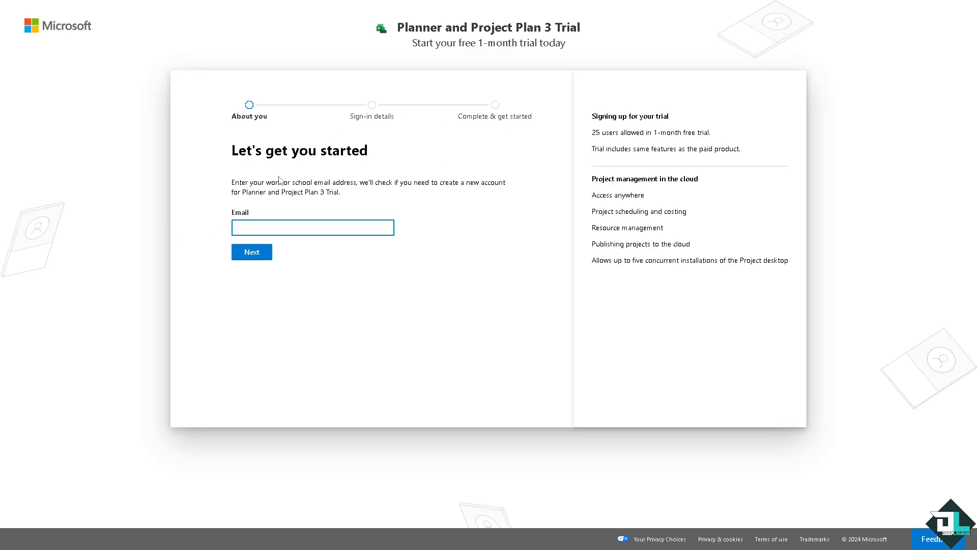
Step: Enter a work email to begin the trial sign-up
click(251, 252)
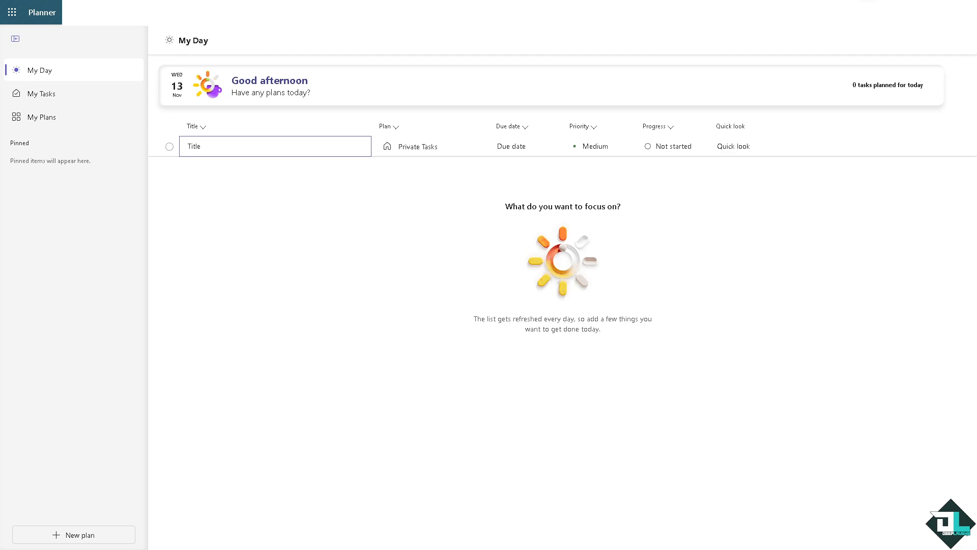
mouse_move(178, 194)
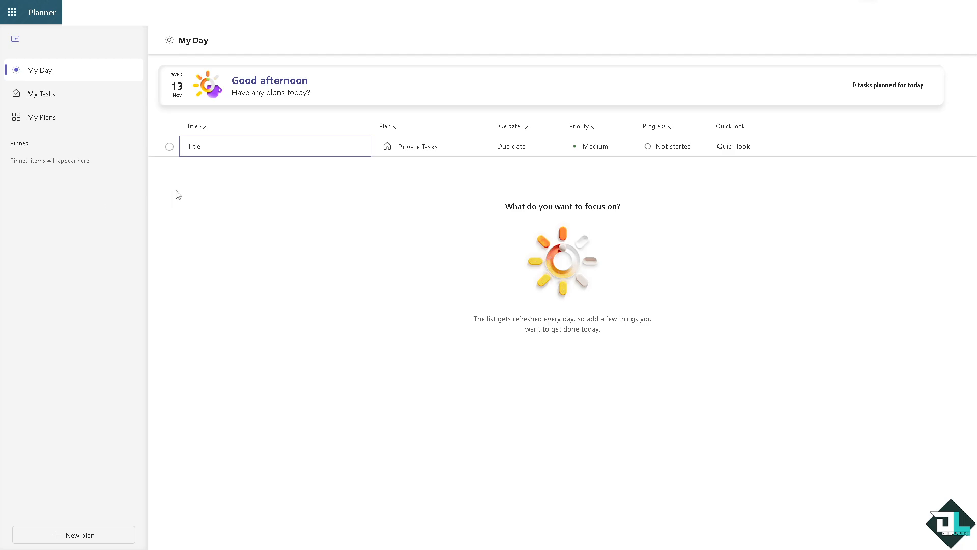
mouse_move(39, 65)
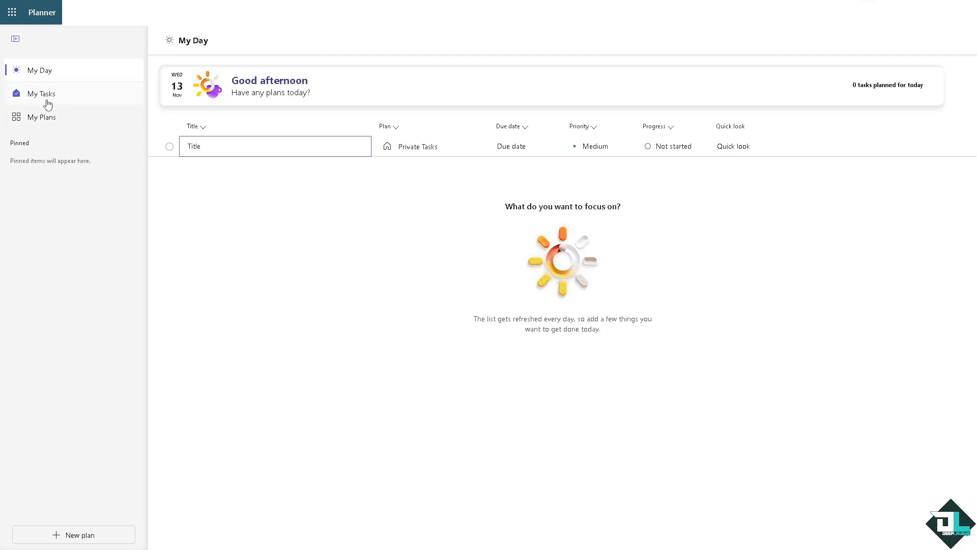
mouse_move(37, 117)
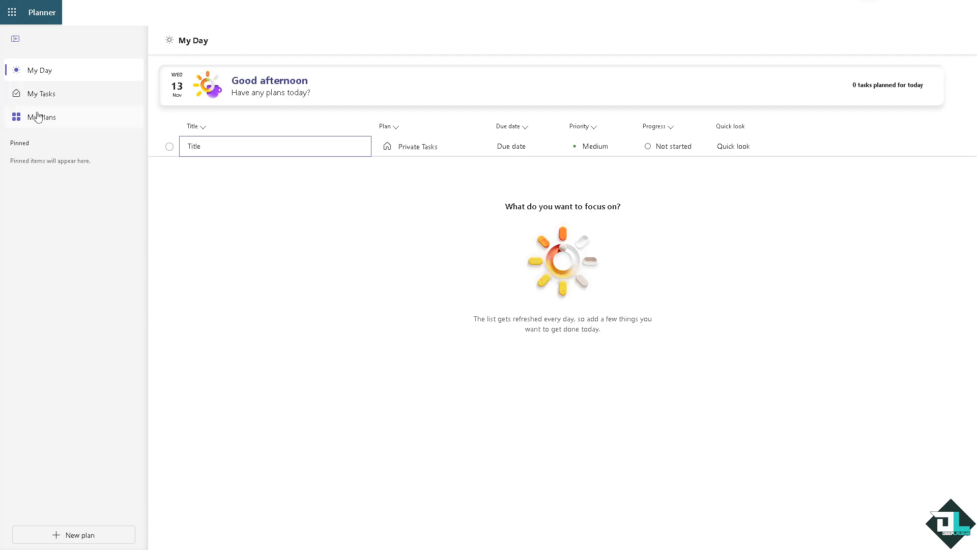
Step: Show the My Plans list from the left navigation
click(42, 118)
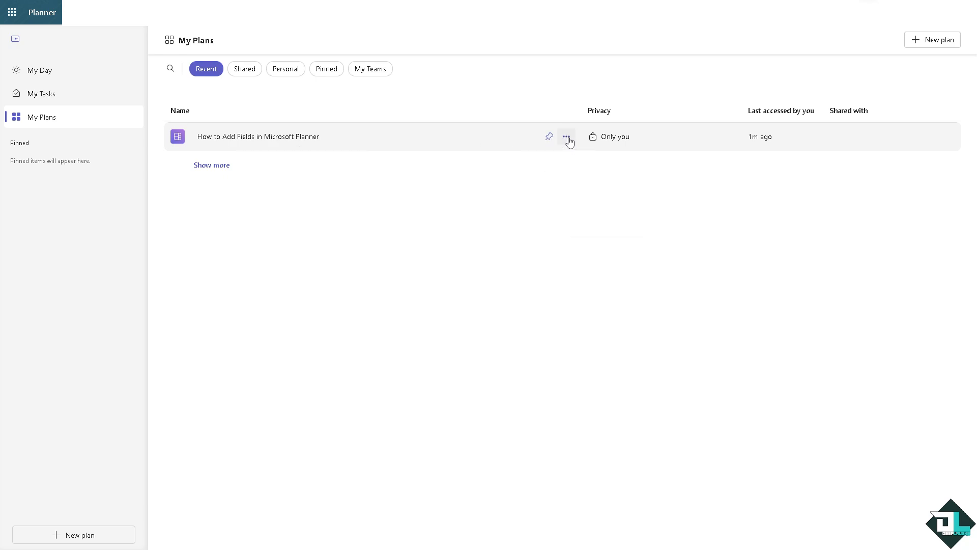
Step: Open the 'How to Add Fields in Microsoft Planner' plan from its actions menu
click(566, 136)
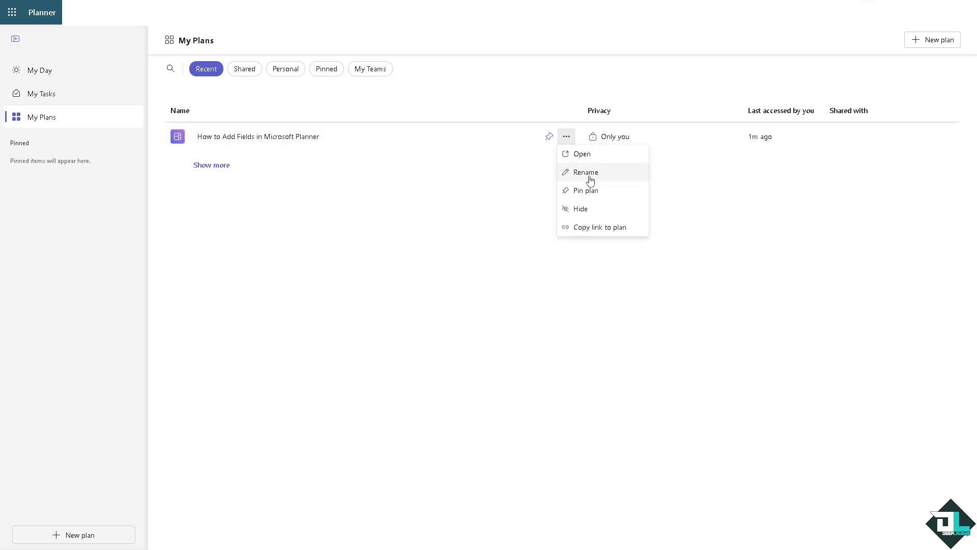
mouse_move(599, 154)
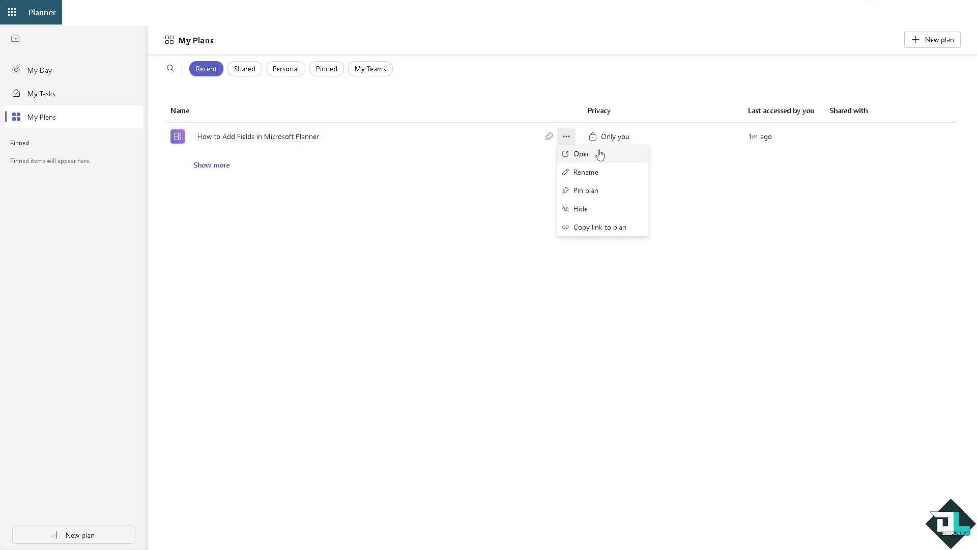
click(581, 154)
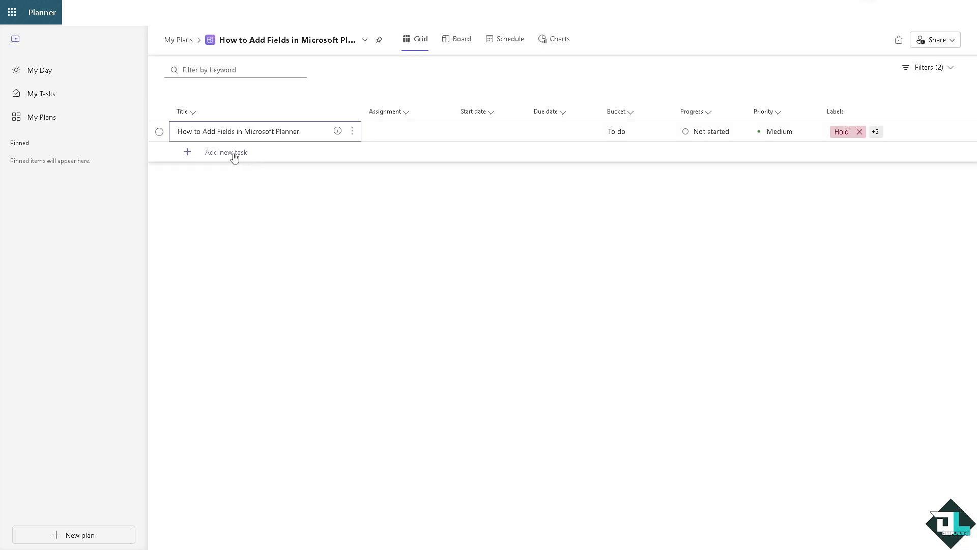
Step: Add a task titled 'How to Add Fields in Microsoft Planner' and discard the blank extra row
click(225, 153)
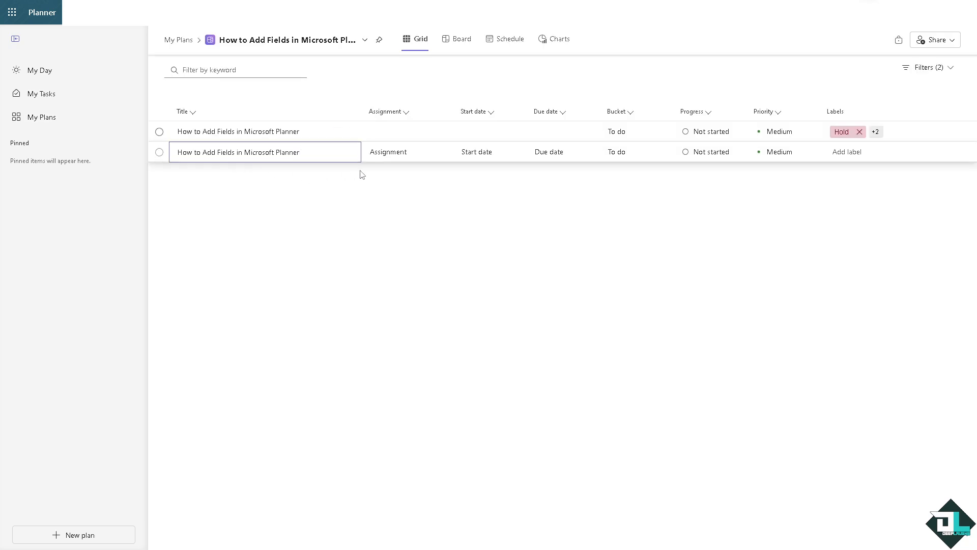
key(Enter)
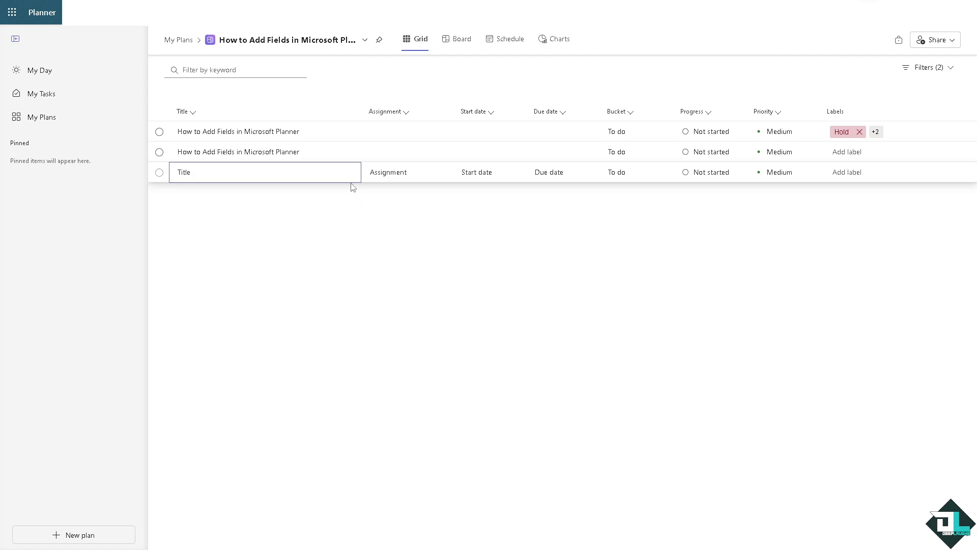
click(237, 152)
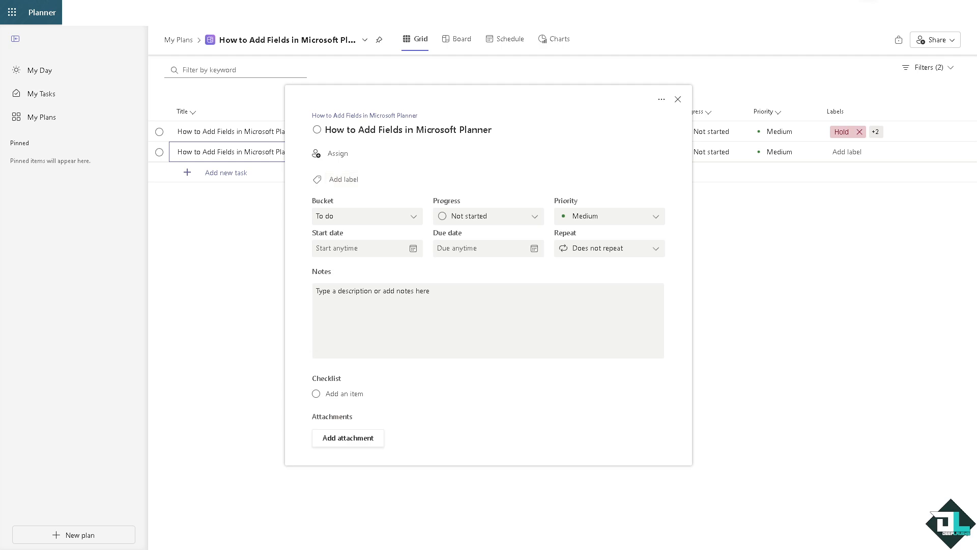
mouse_move(219, 347)
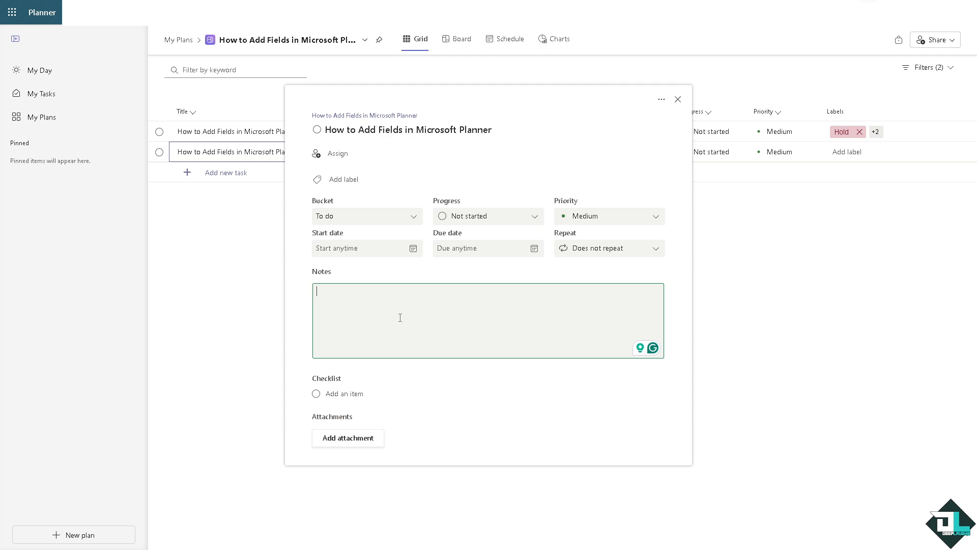
Step: Fill the task's notes with 'How to Add Fields in Microsoft Planner'
text(How to Add Fields in Microsoft Planner)
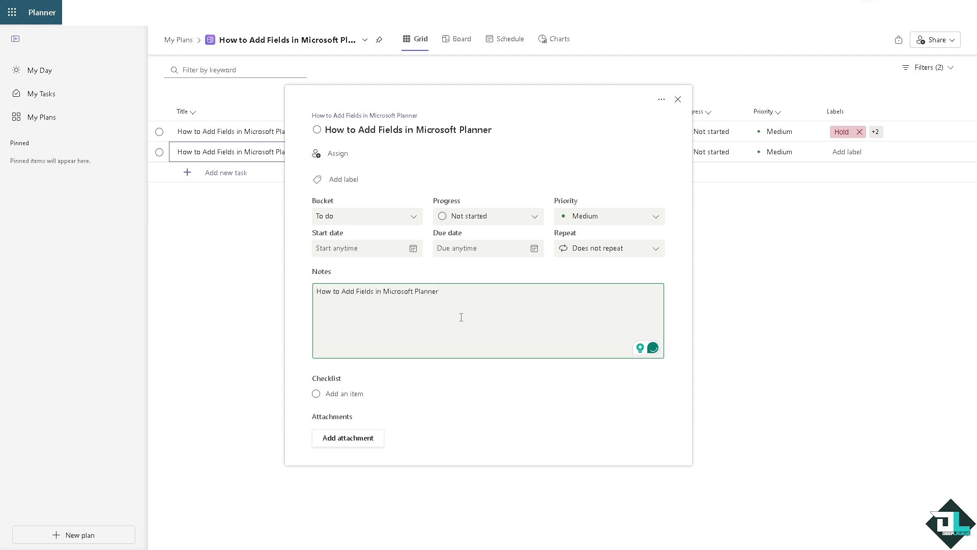
mouse_move(324, 285)
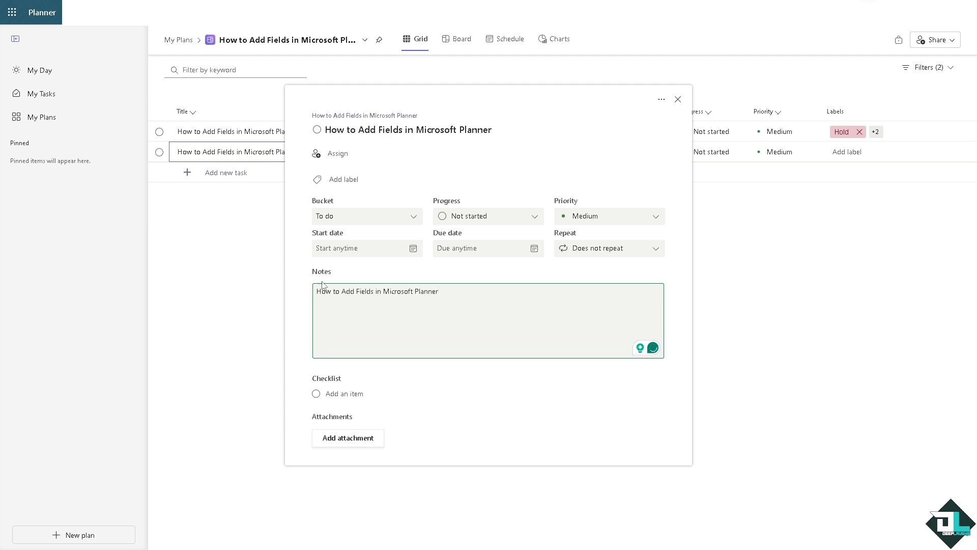
click(437, 291)
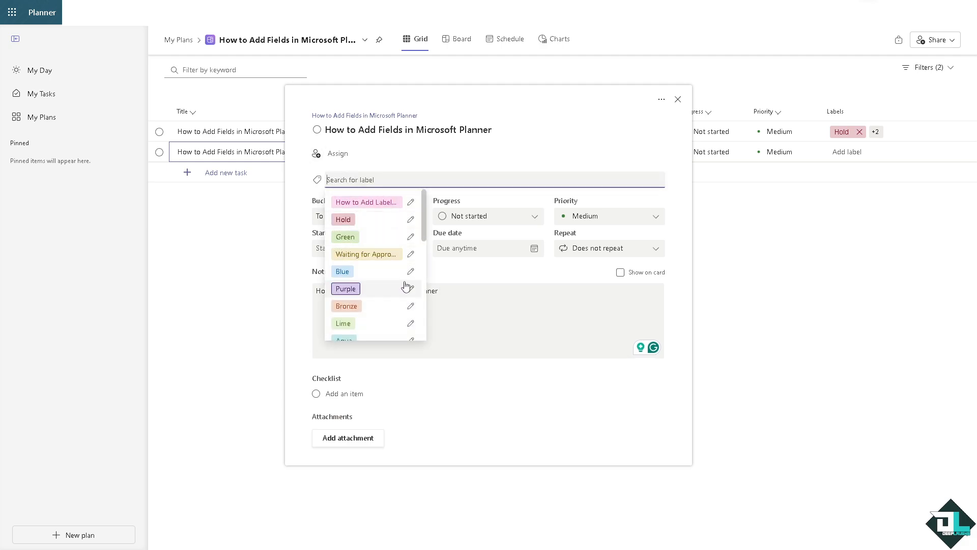
Step: Rename the Blue label, apply it to the task, then rename the applied label to FIELD
click(411, 272)
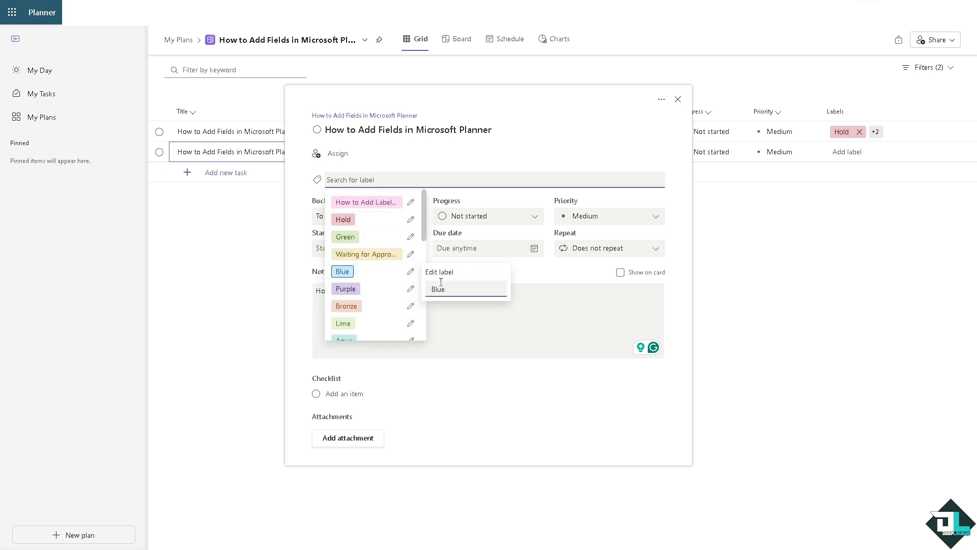
text(Is in Microsoft Planner)
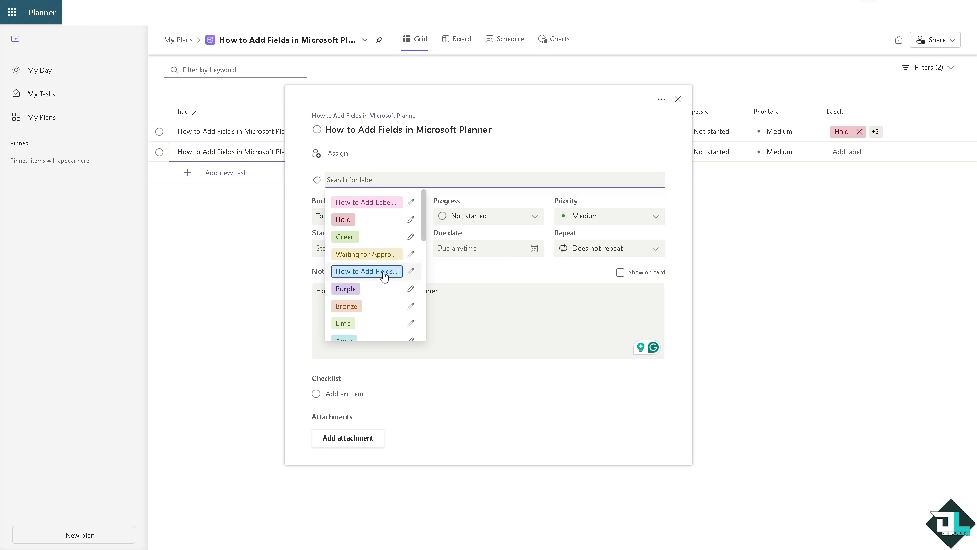
click(367, 271)
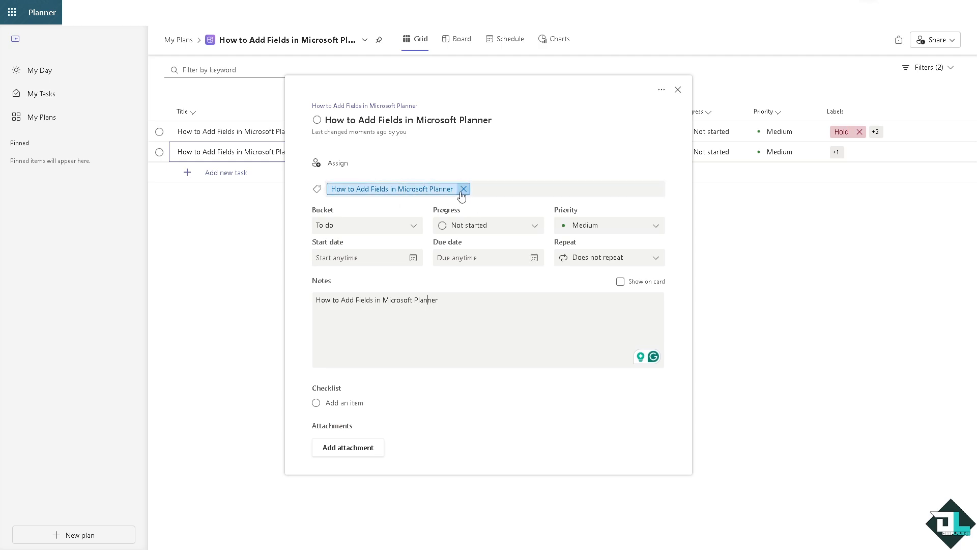
click(392, 189)
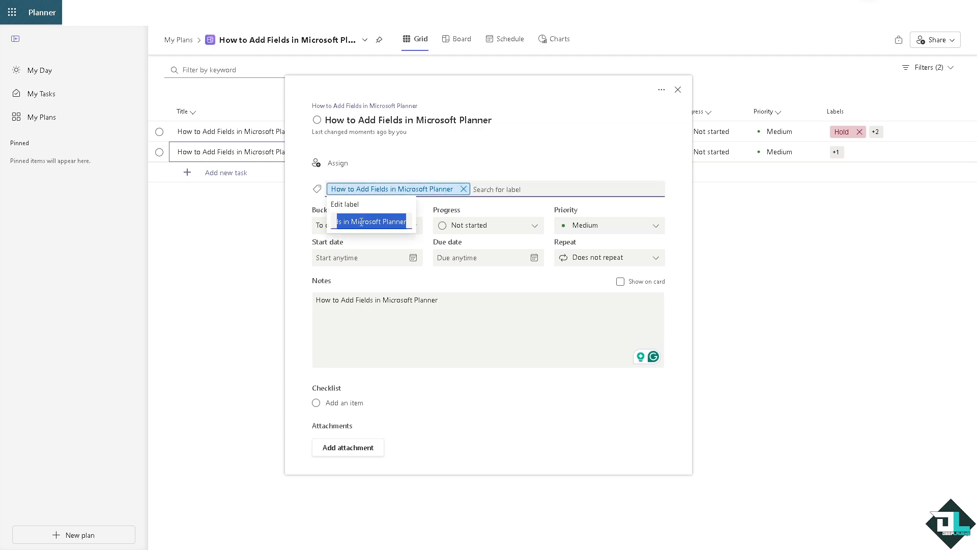
text(FIELD)
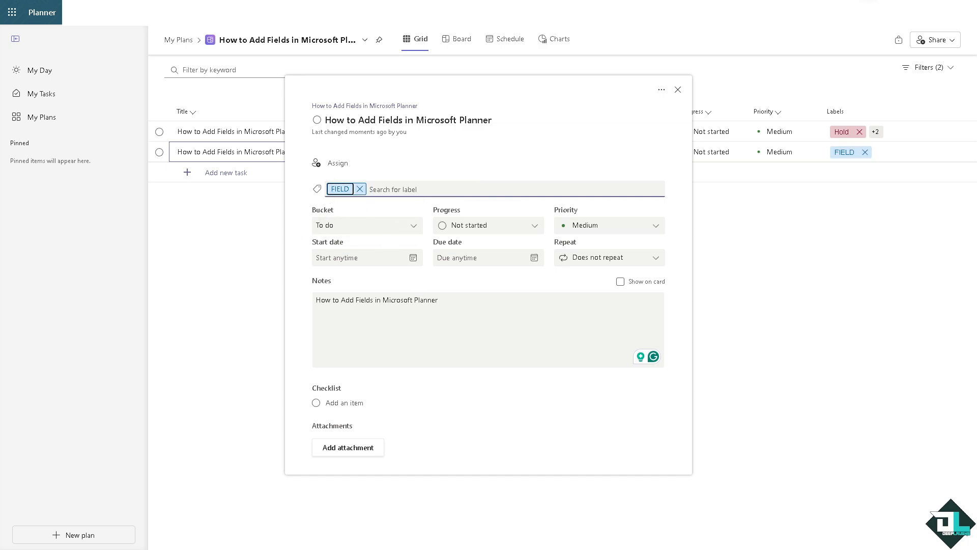
mouse_move(877, 131)
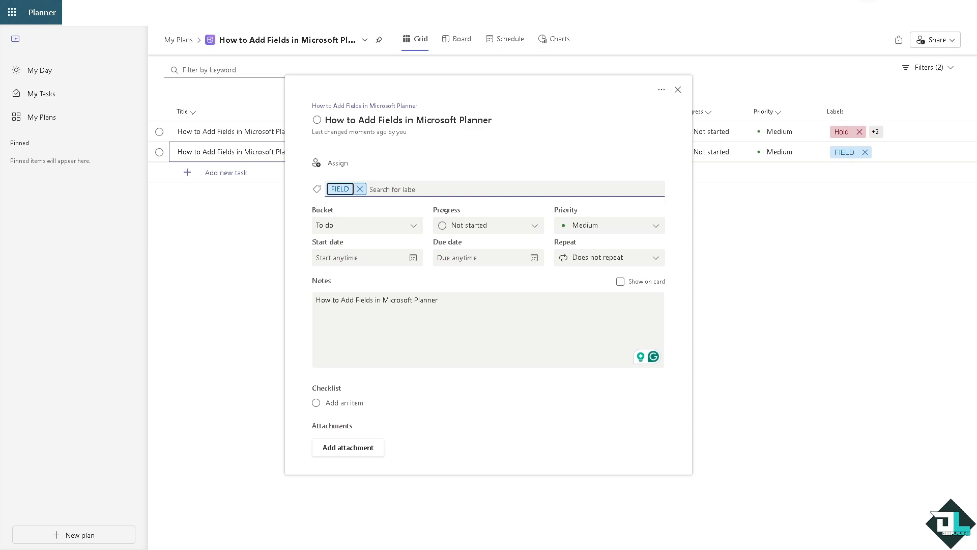
mouse_move(220, 133)
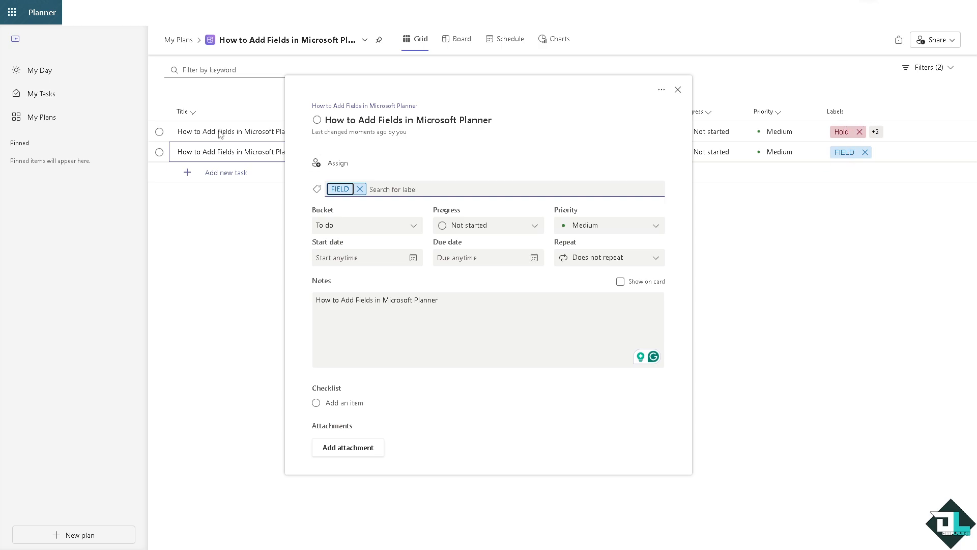
mouse_move(417, 269)
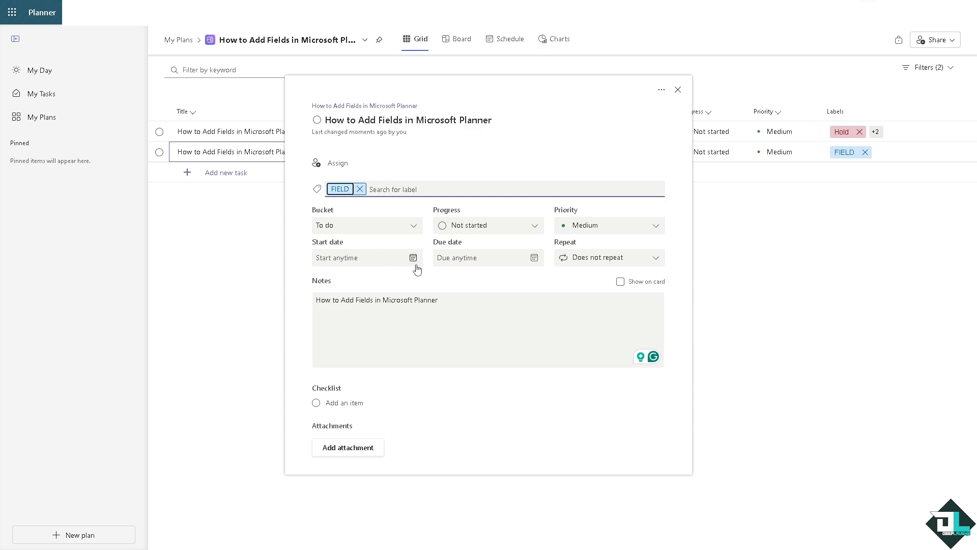
mouse_move(413, 258)
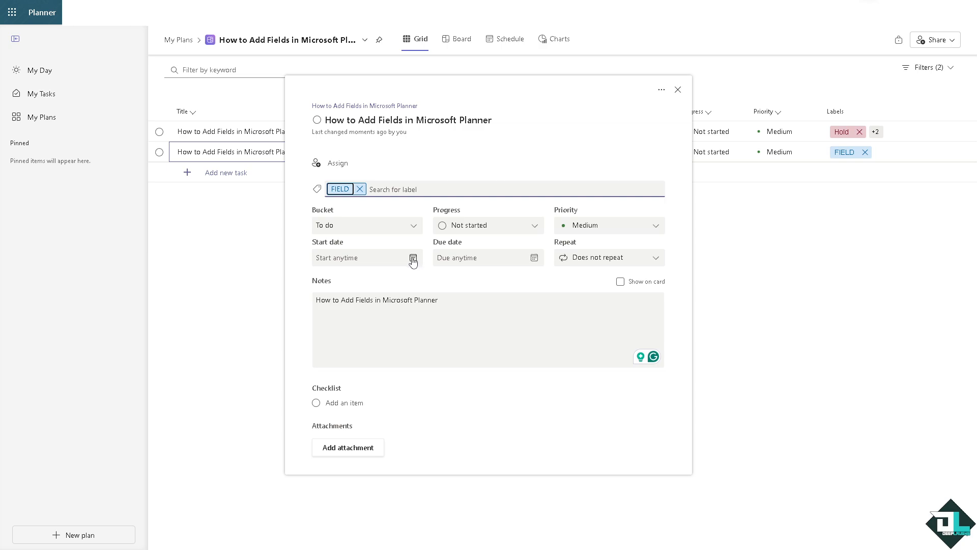
mouse_move(529, 266)
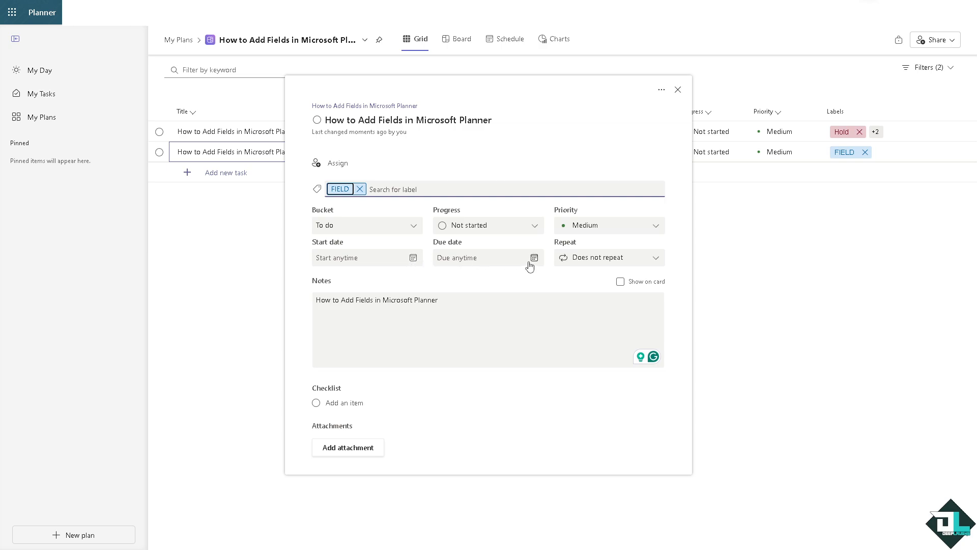
click(608, 225)
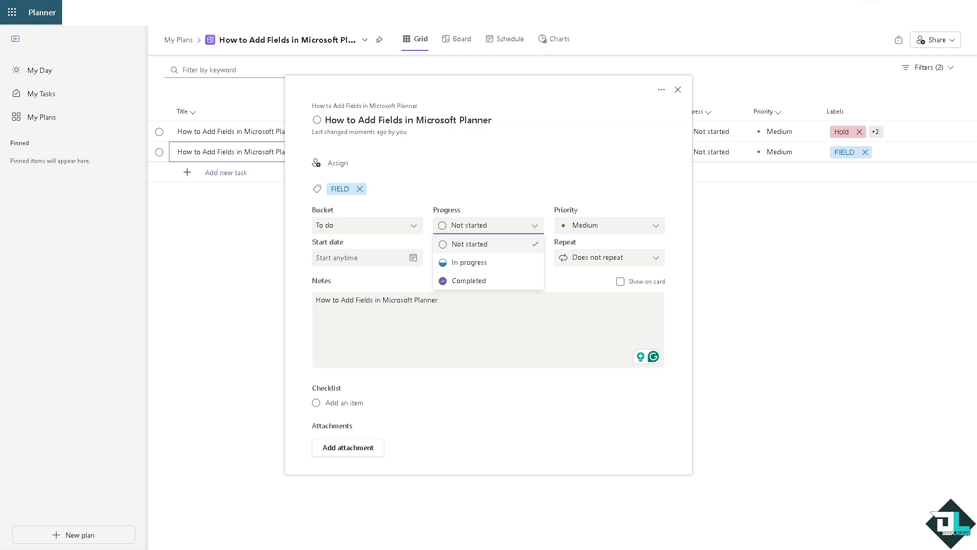
mouse_move(380, 210)
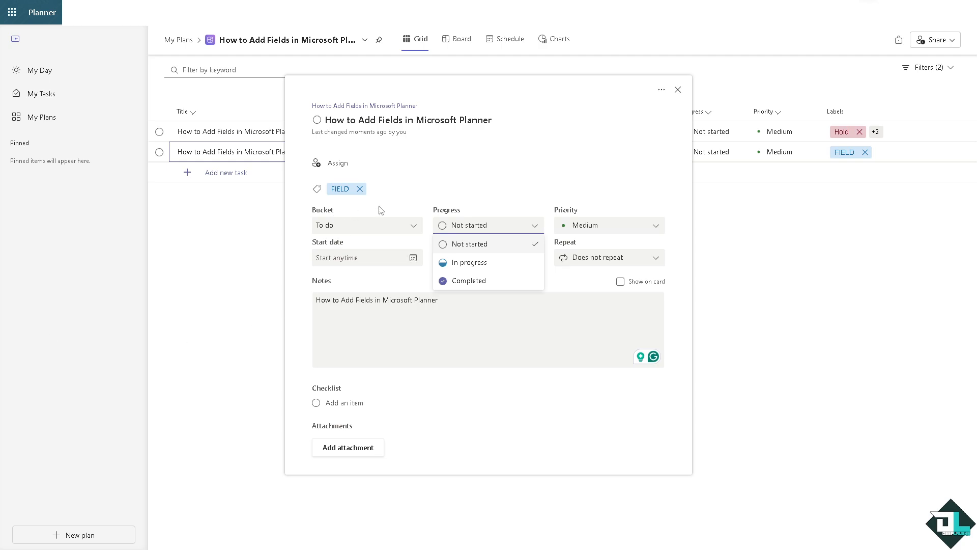
click(488, 225)
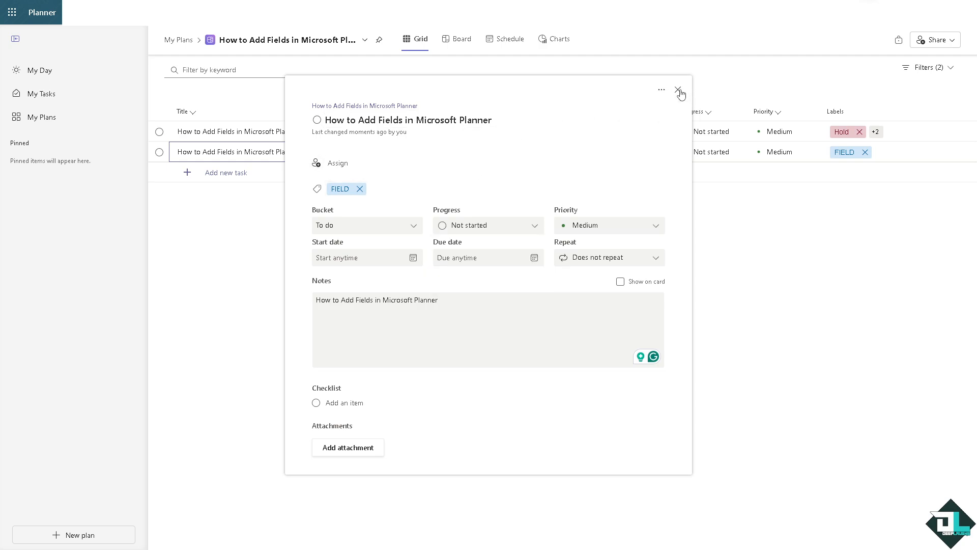
Step: Close the task details pane to return to the plan grid
click(681, 90)
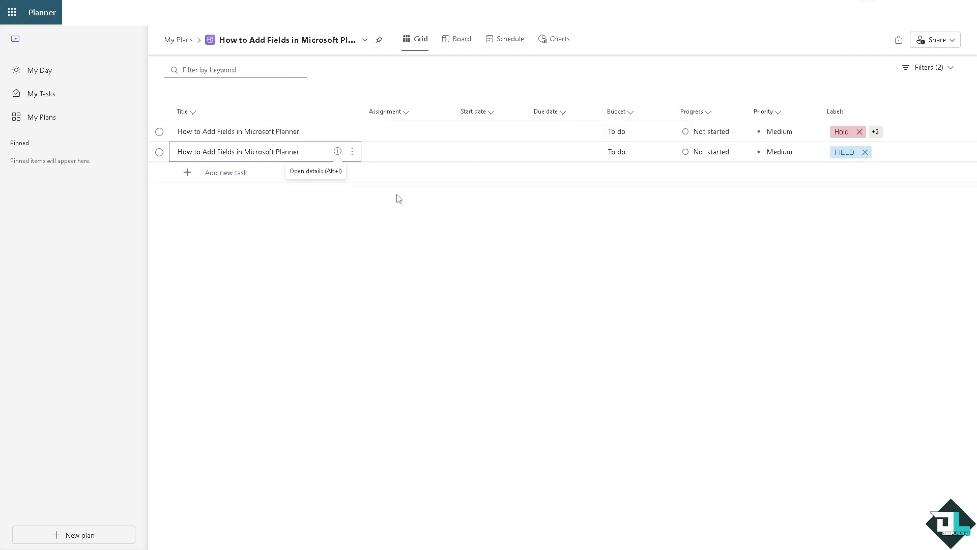
mouse_move(638, 217)
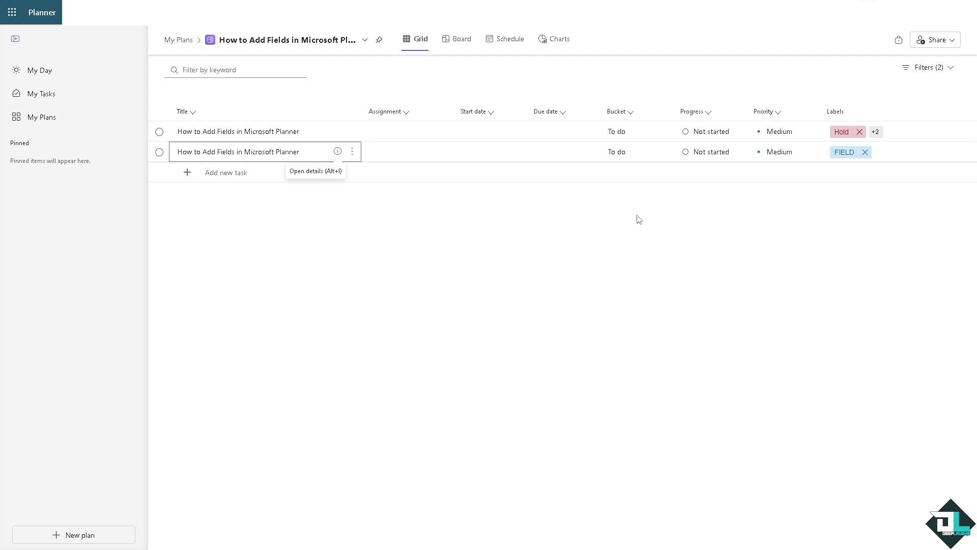
mouse_move(641, 219)
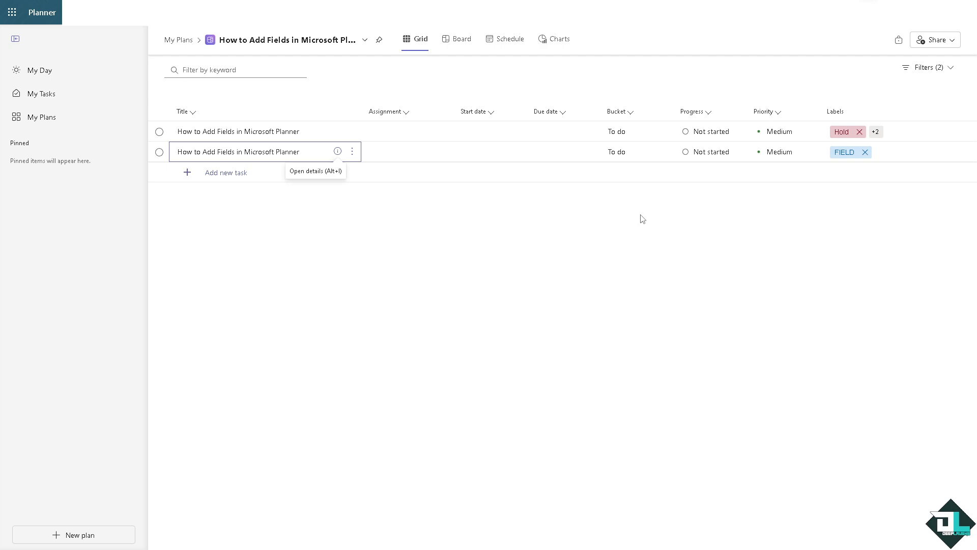